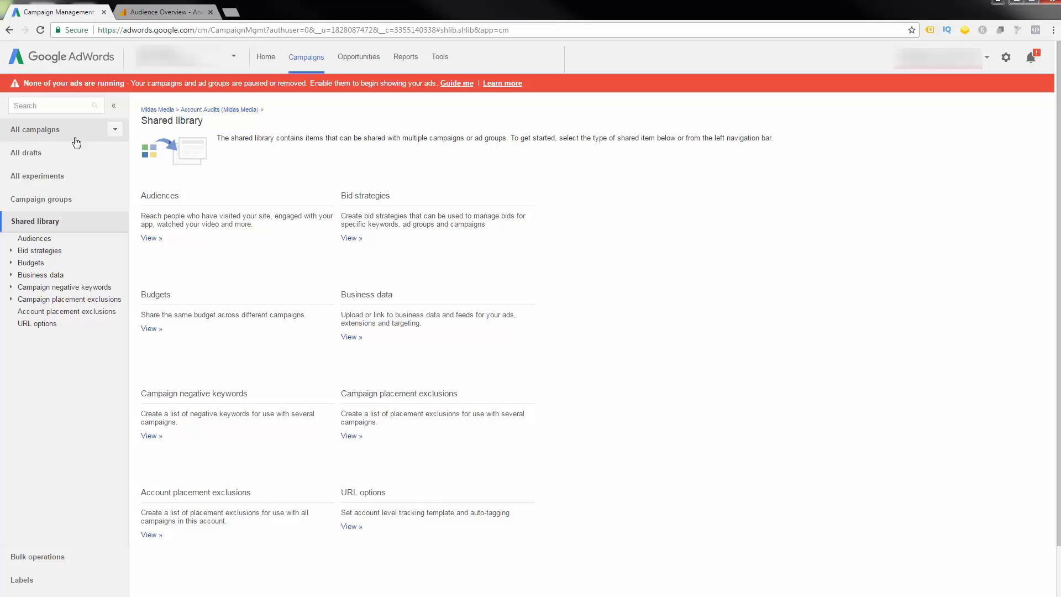
mouse_move(70, 148)
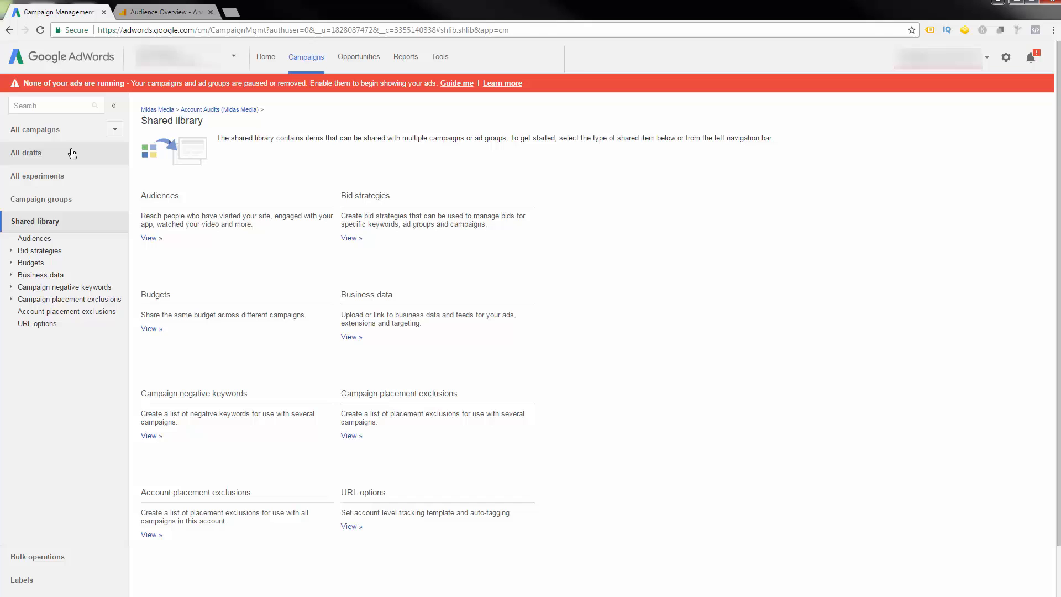
mouse_move(104, 154)
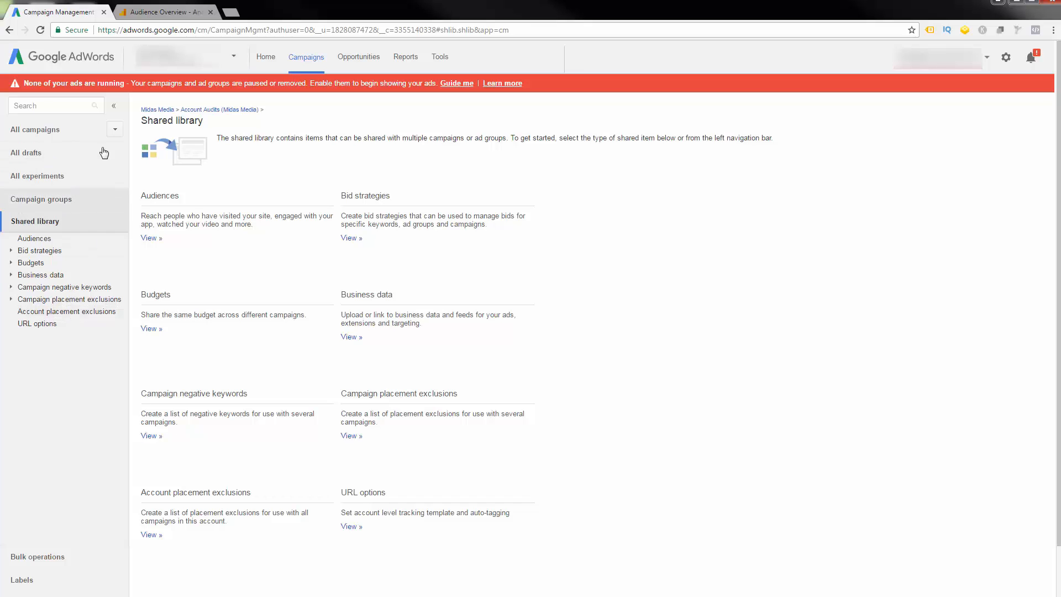
mouse_move(104, 211)
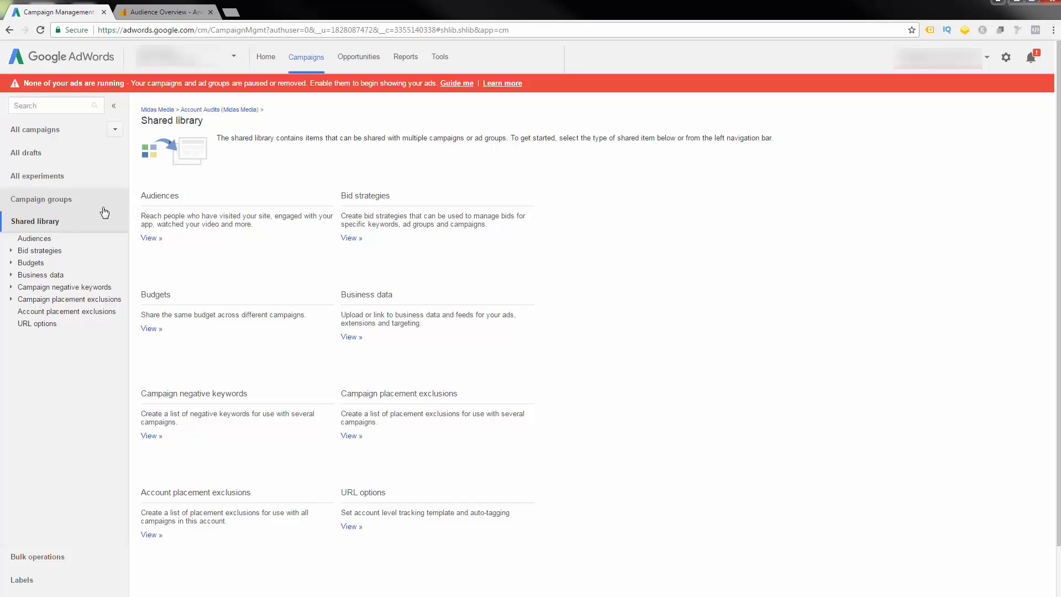
mouse_move(152, 248)
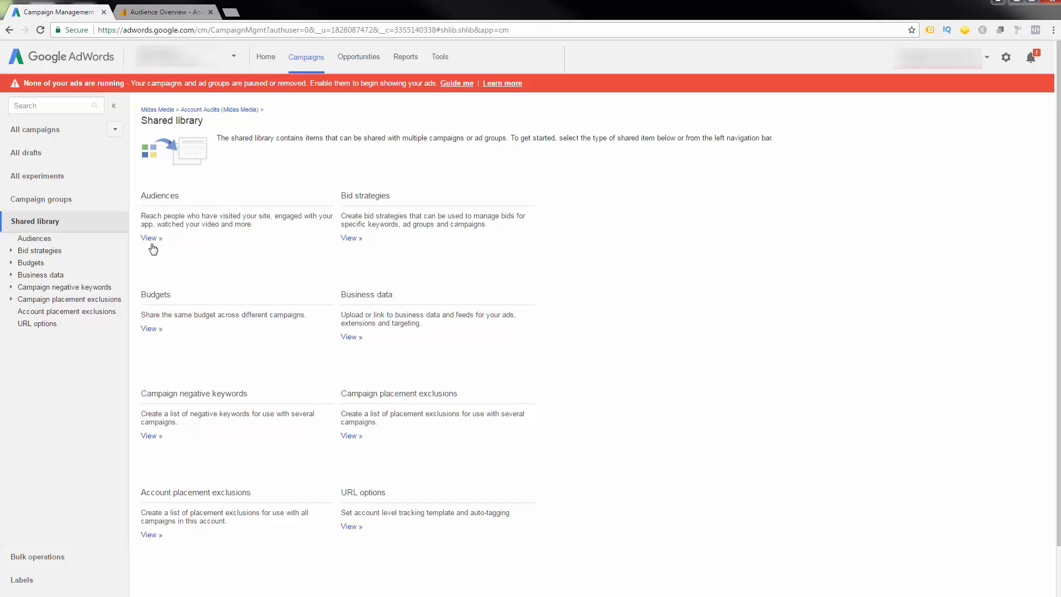
mouse_move(151, 190)
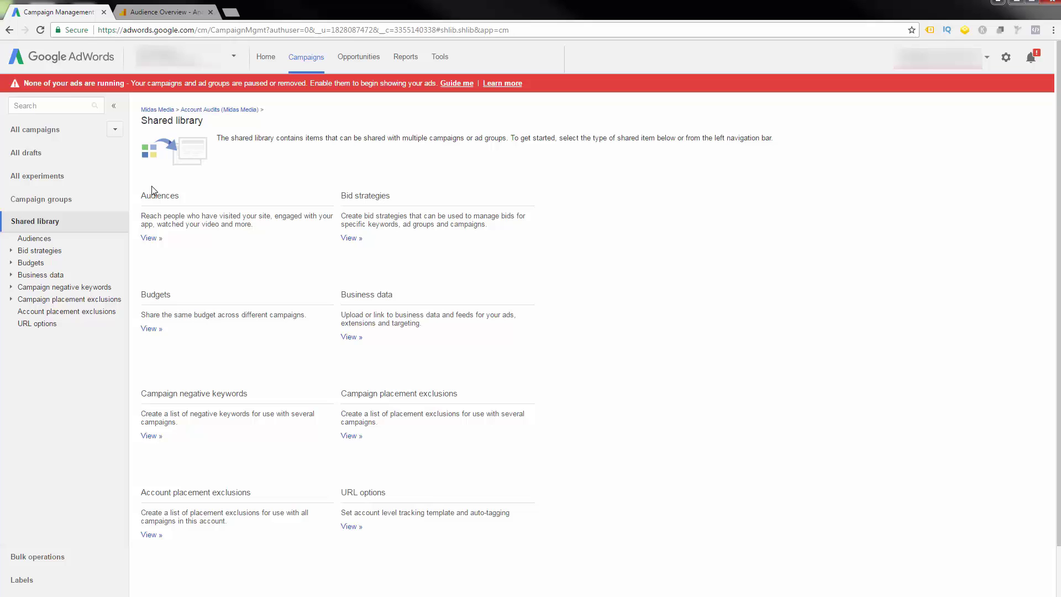
mouse_move(251, 214)
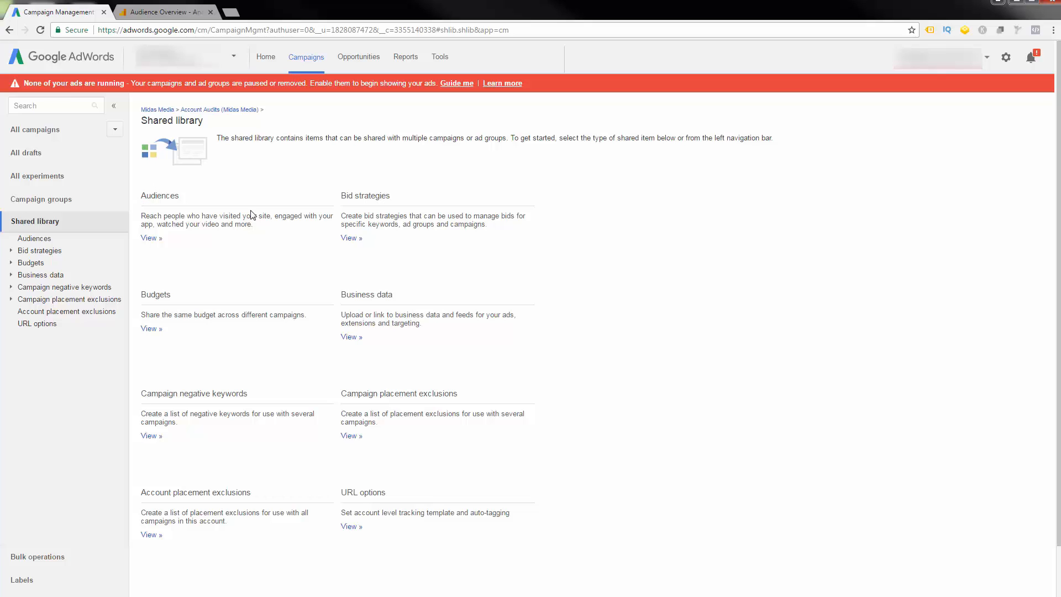
mouse_move(166, 229)
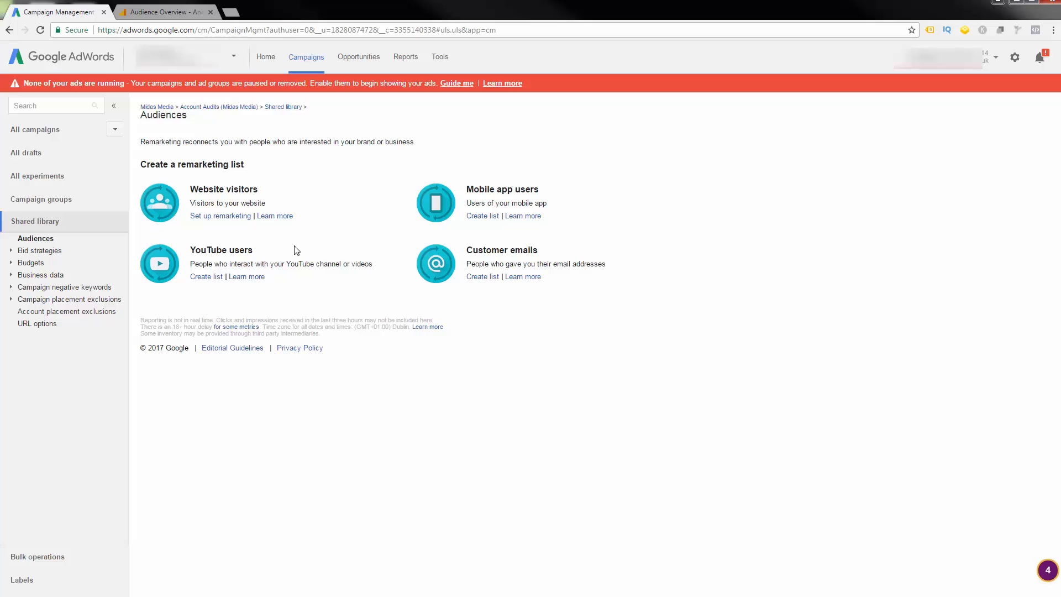
mouse_move(367, 285)
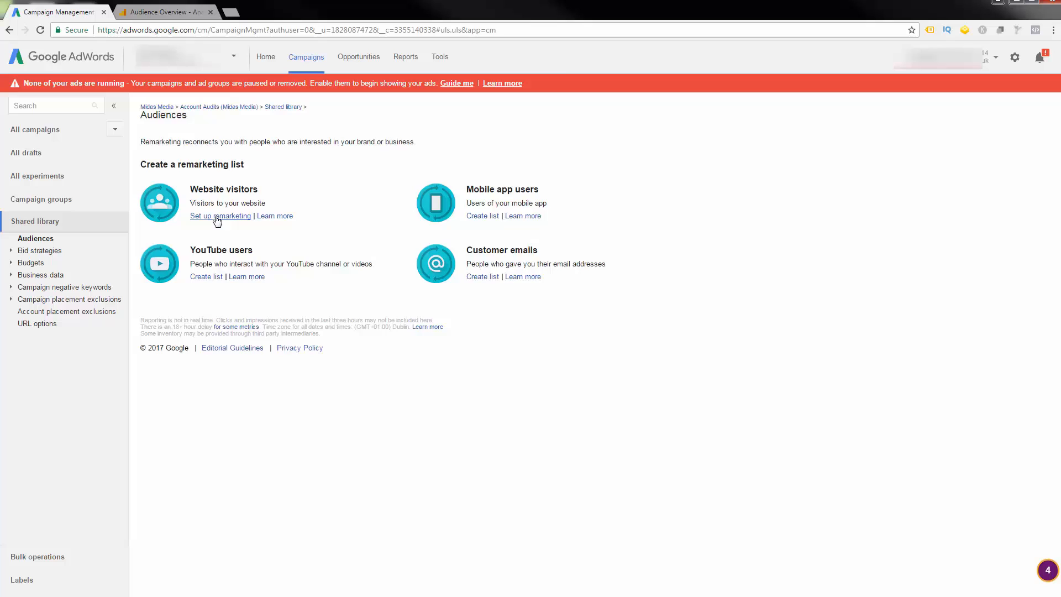
Begin remarketing setup for website visitors and scroll through the site-tagging instructions
click(220, 215)
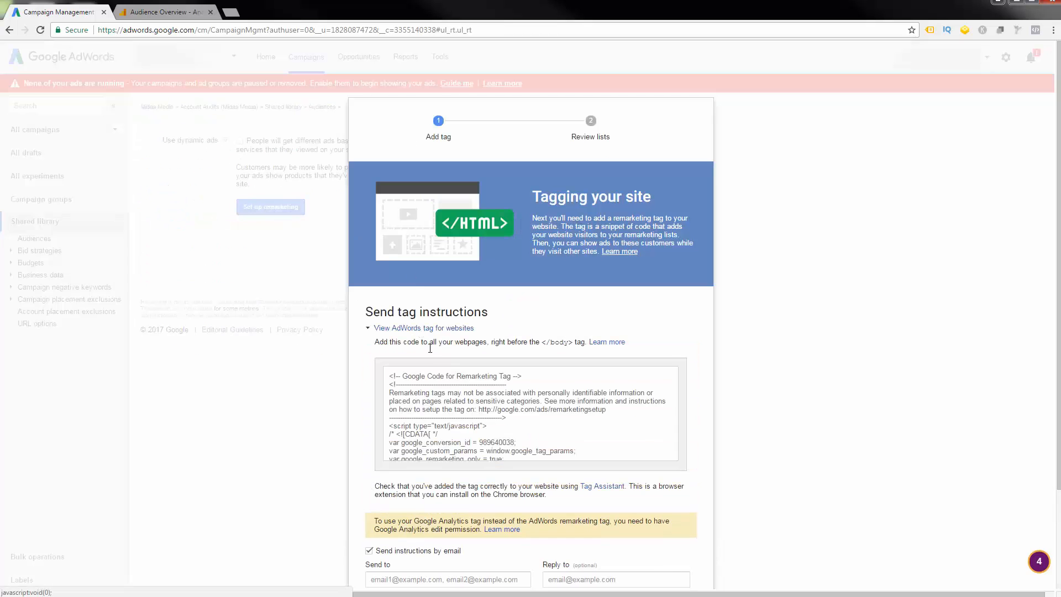
scroll(down, 3)
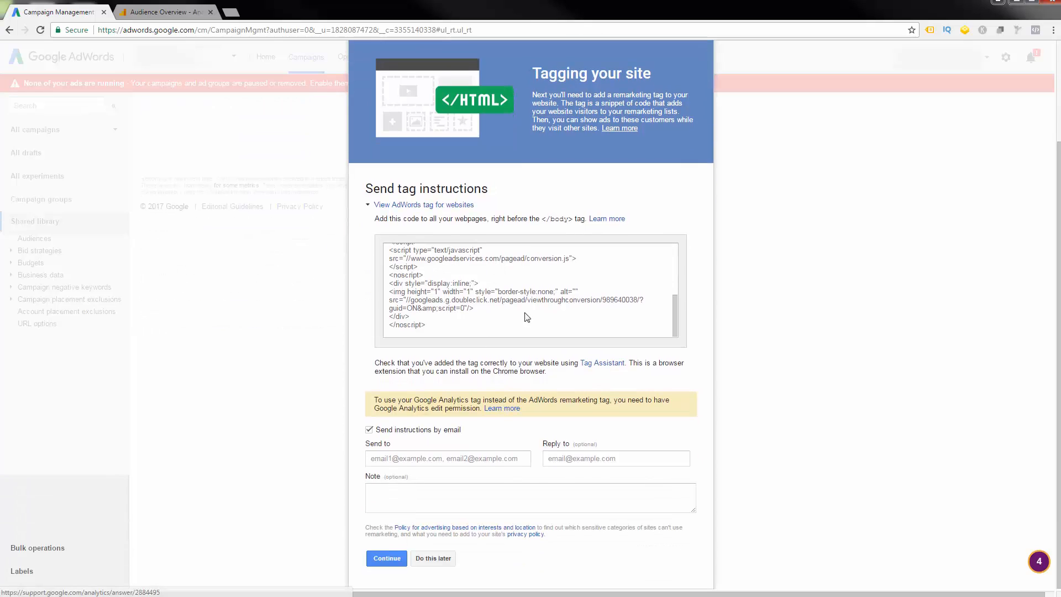
scroll(up, 3)
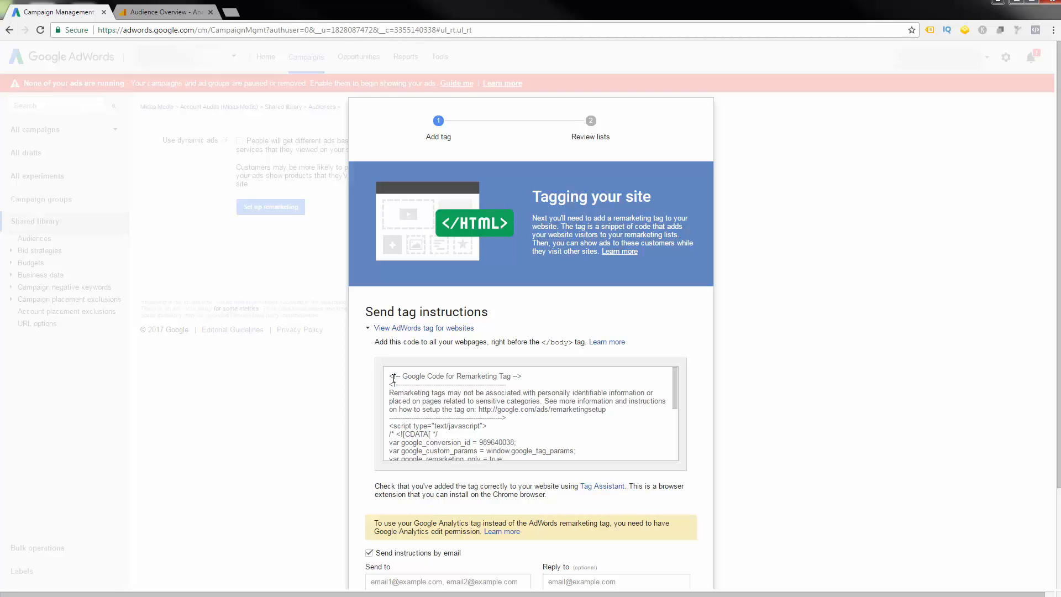
Return to the Analytics Audience Overview report and show the saved segment list
click(165, 12)
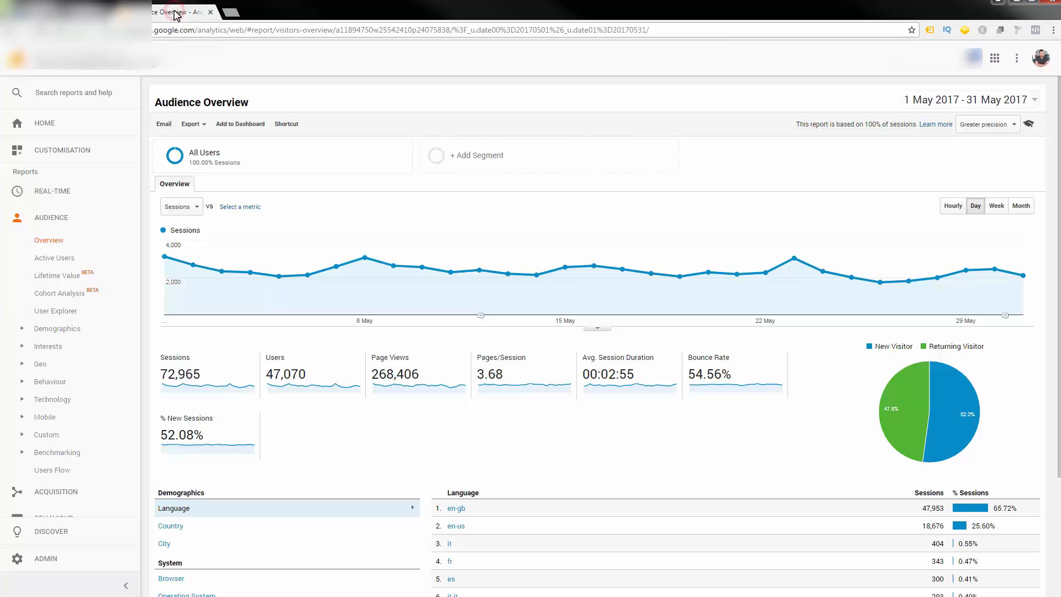
mouse_move(426, 112)
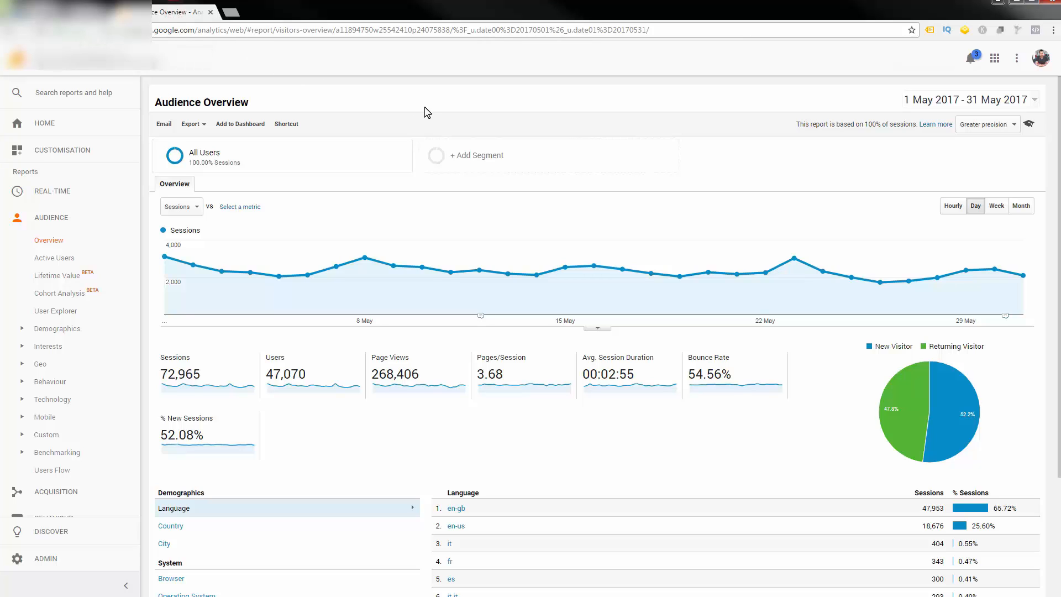
mouse_move(359, 115)
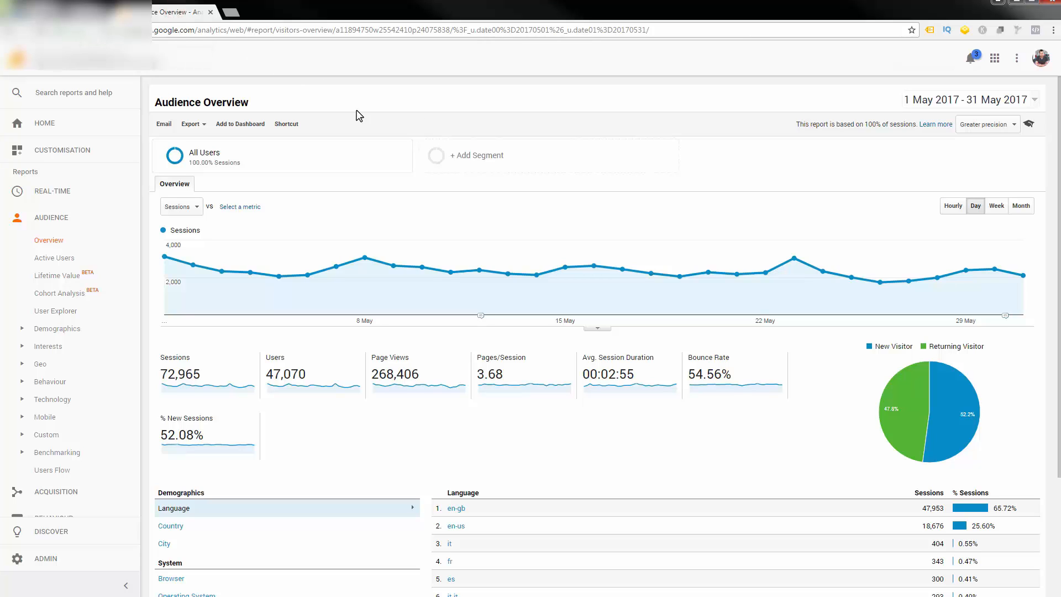
mouse_move(505, 109)
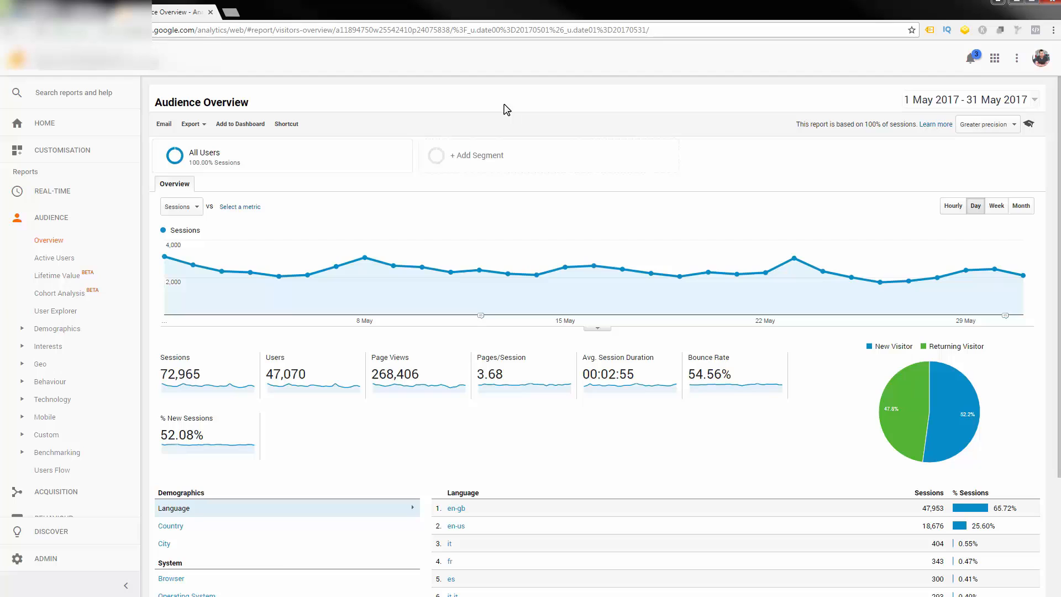
mouse_move(479, 115)
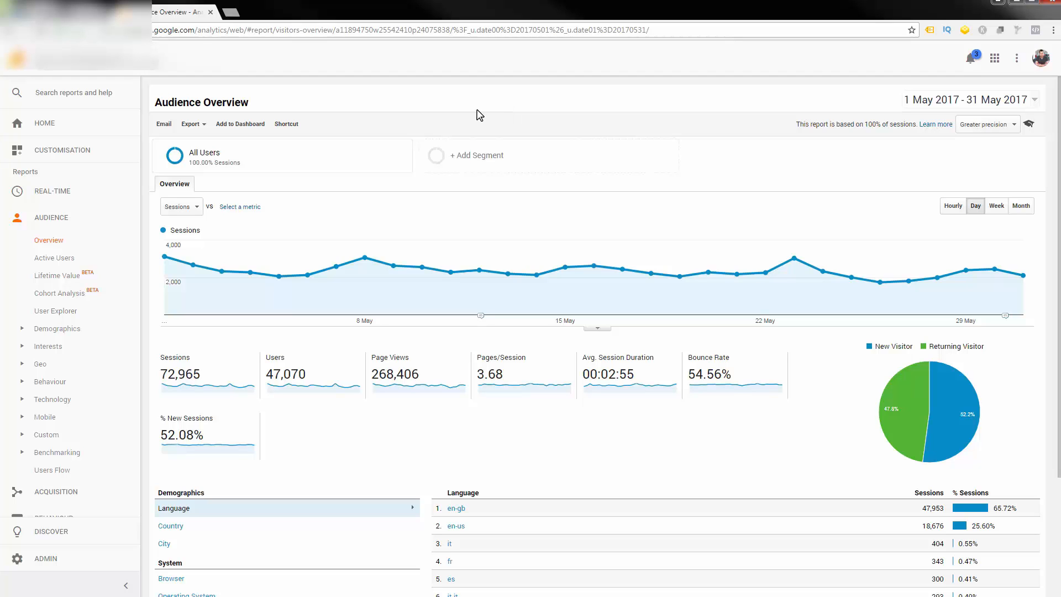
click(467, 155)
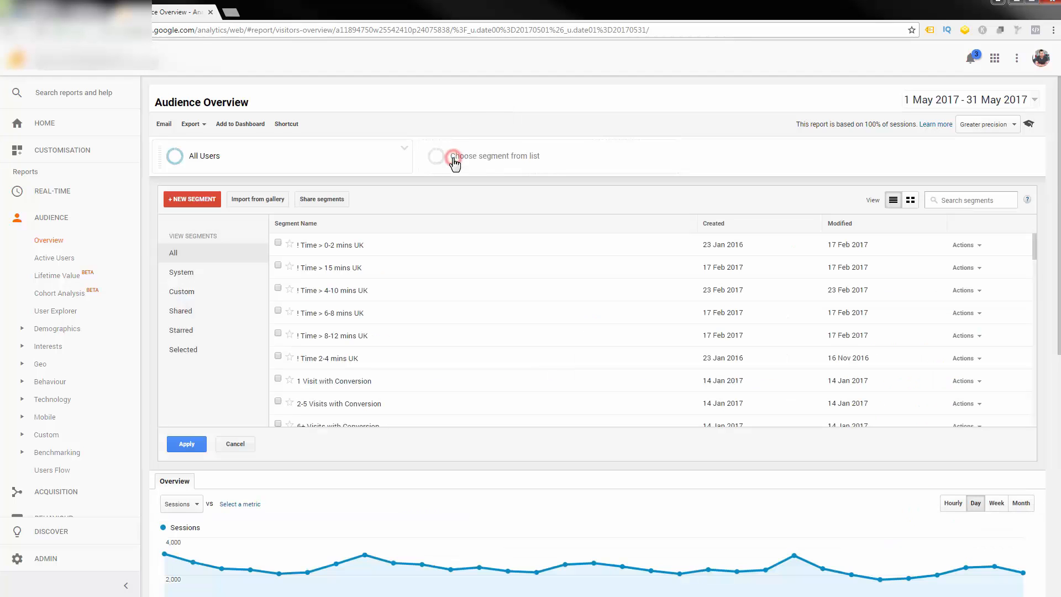
mouse_move(343, 358)
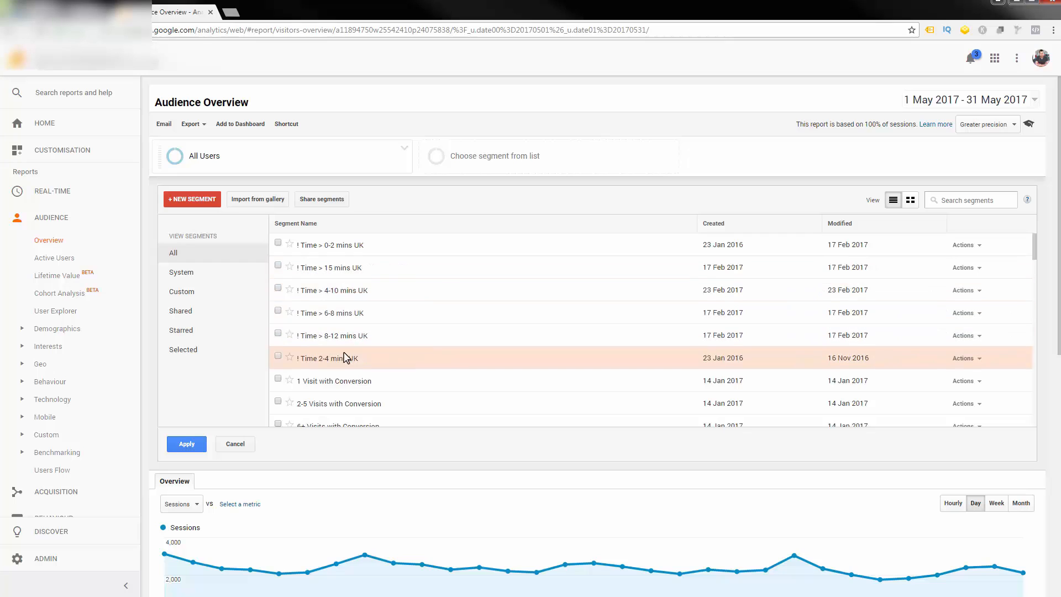
mouse_move(328, 358)
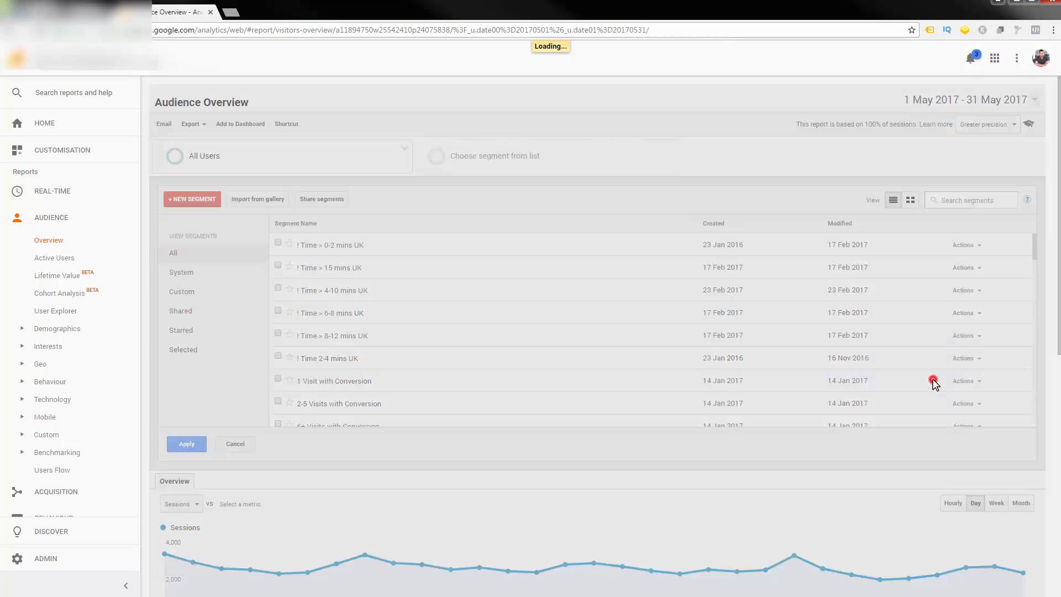
Open '! Time 2-4 mins UK' and inspect its Session Duration conditions (> 120, ≤ 239)
click(933, 380)
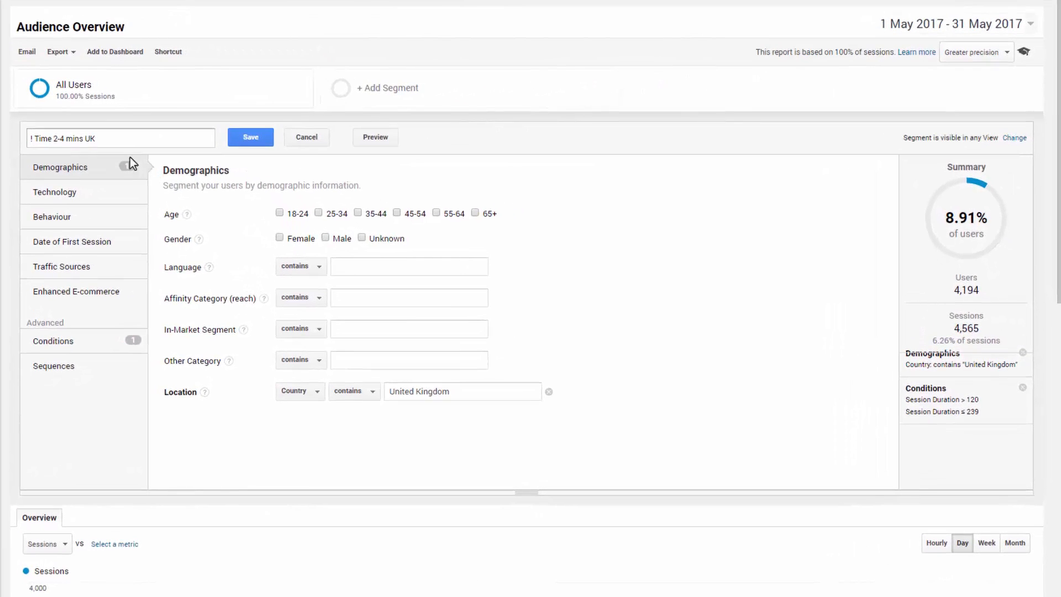
mouse_move(301, 291)
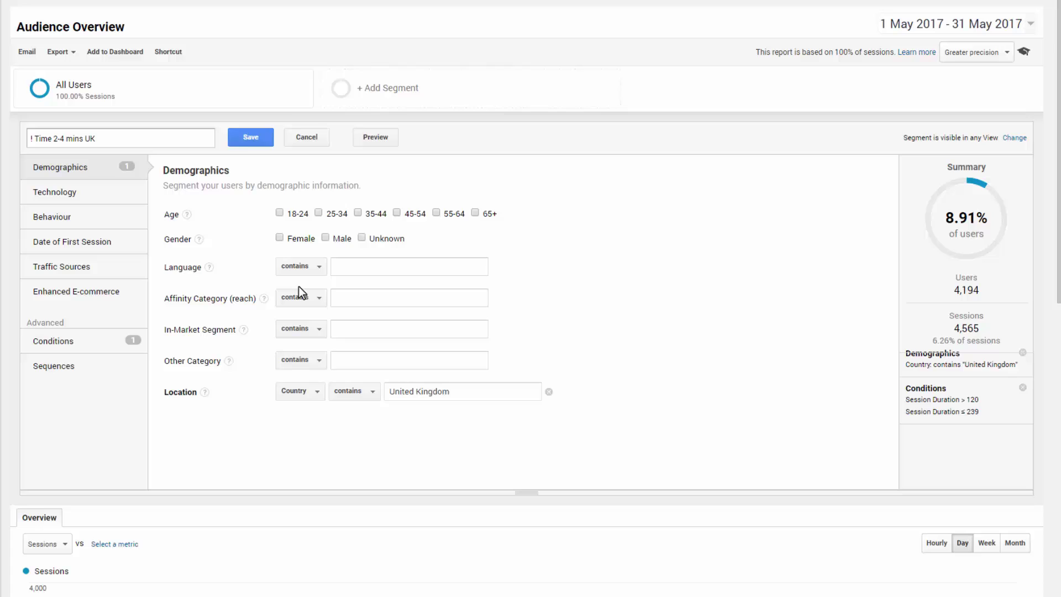
mouse_move(212, 332)
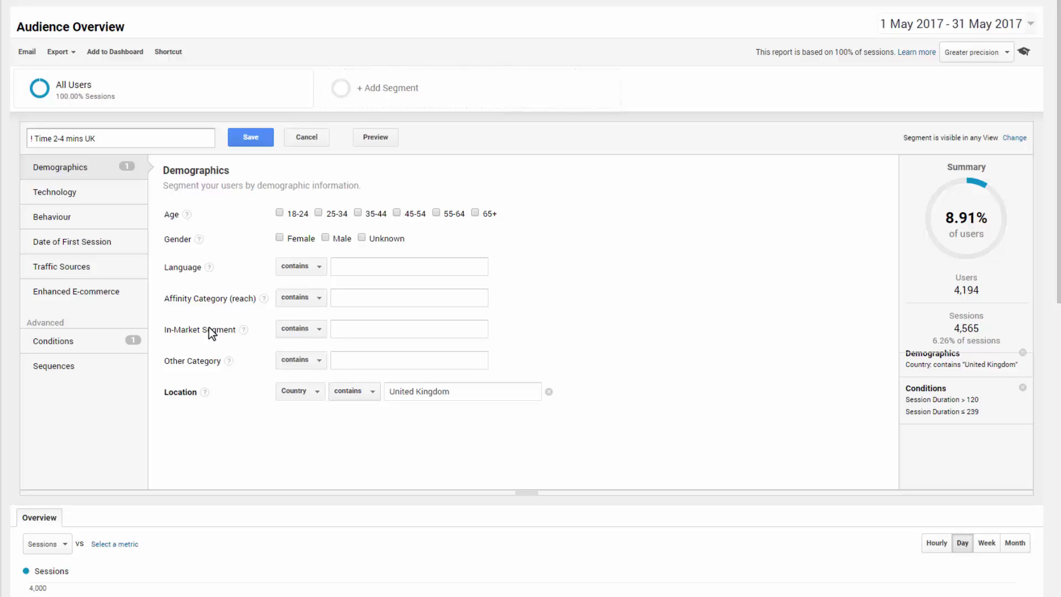
mouse_move(137, 144)
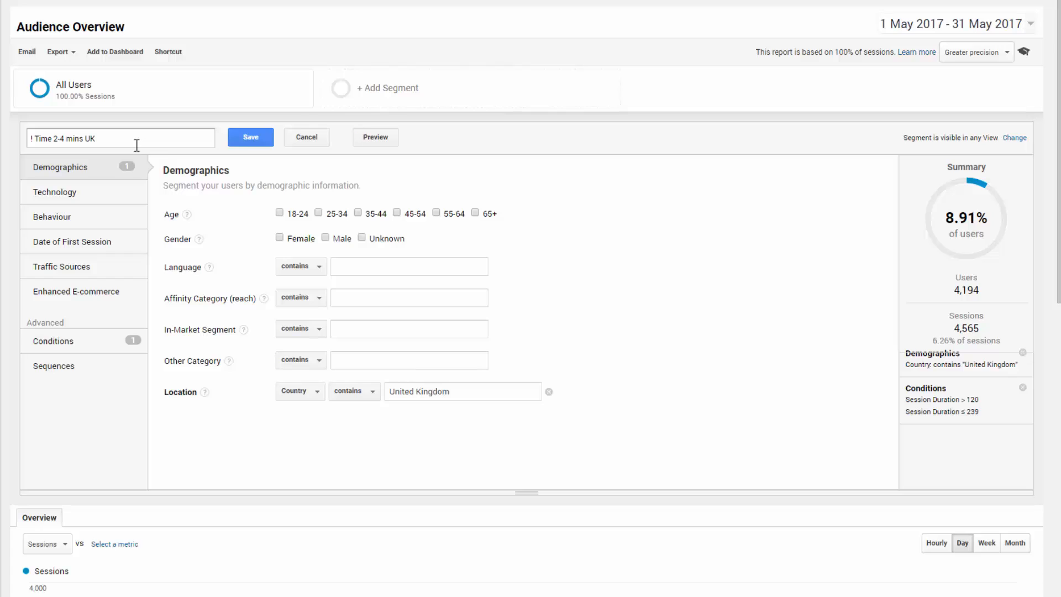
mouse_move(53, 173)
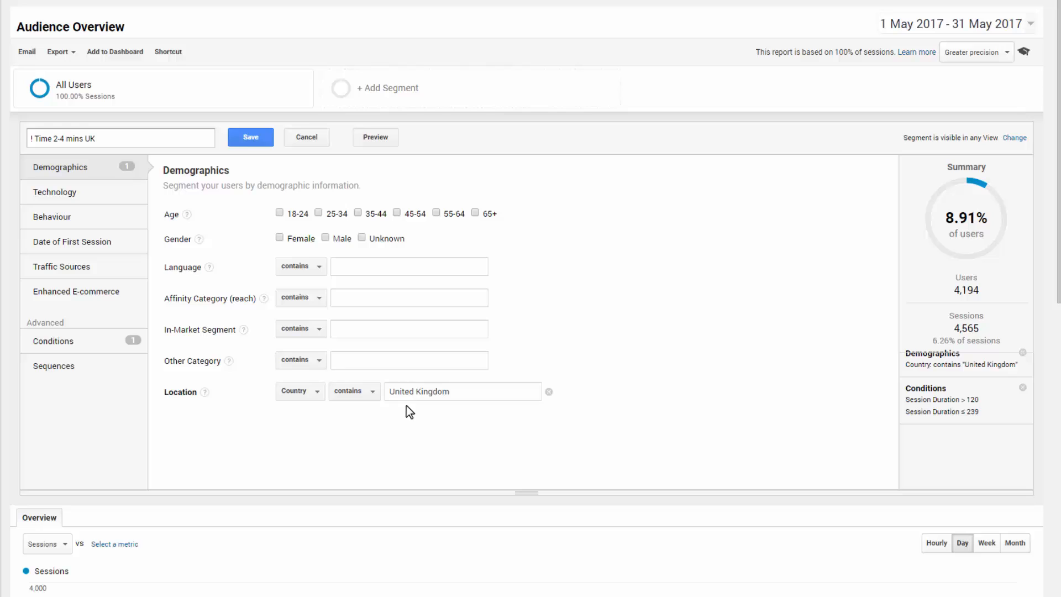
click(53, 341)
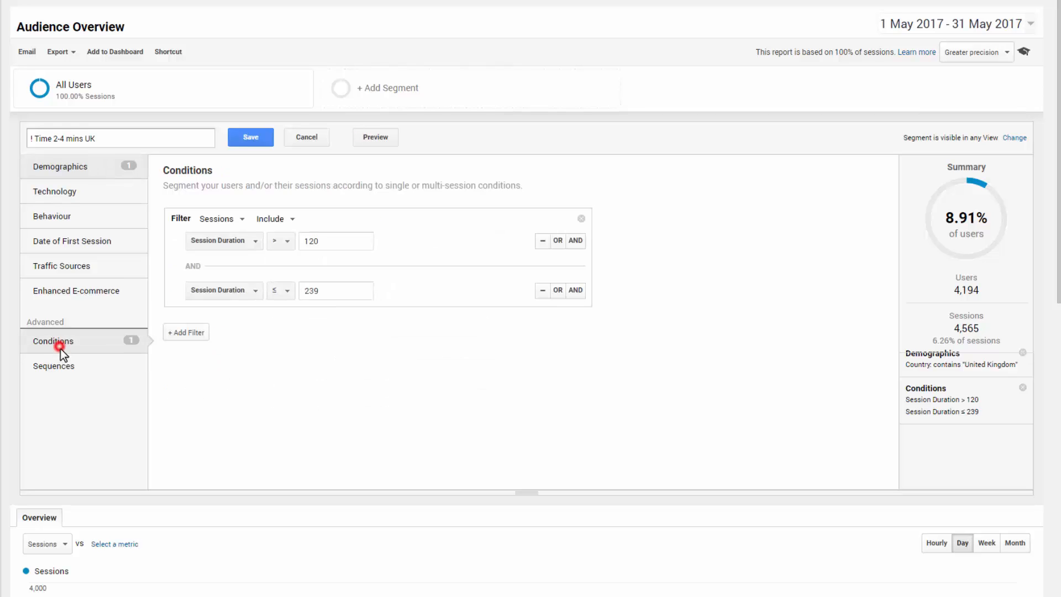
mouse_move(192, 236)
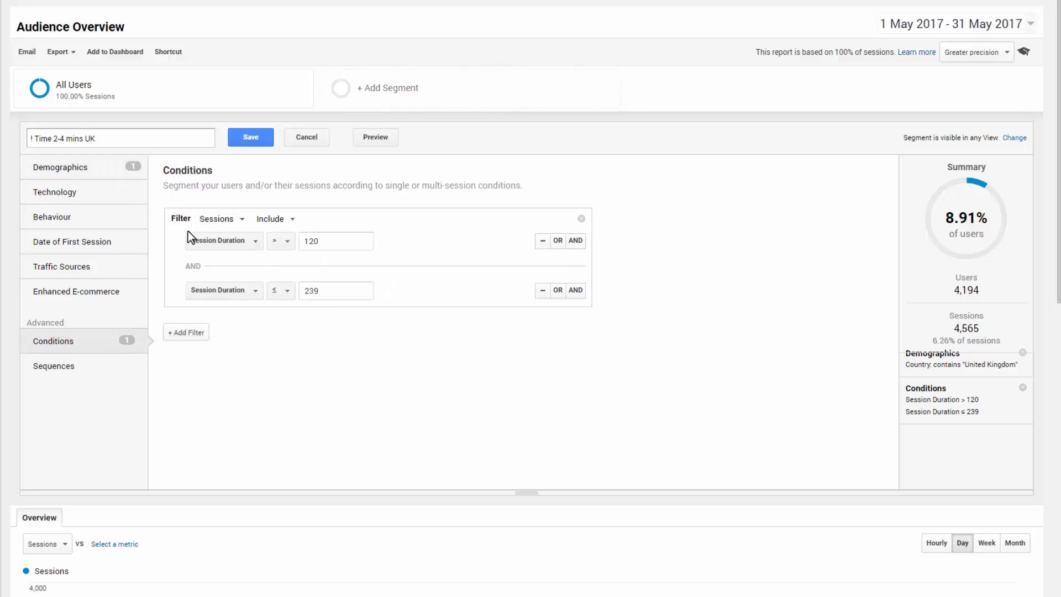
click(335, 241)
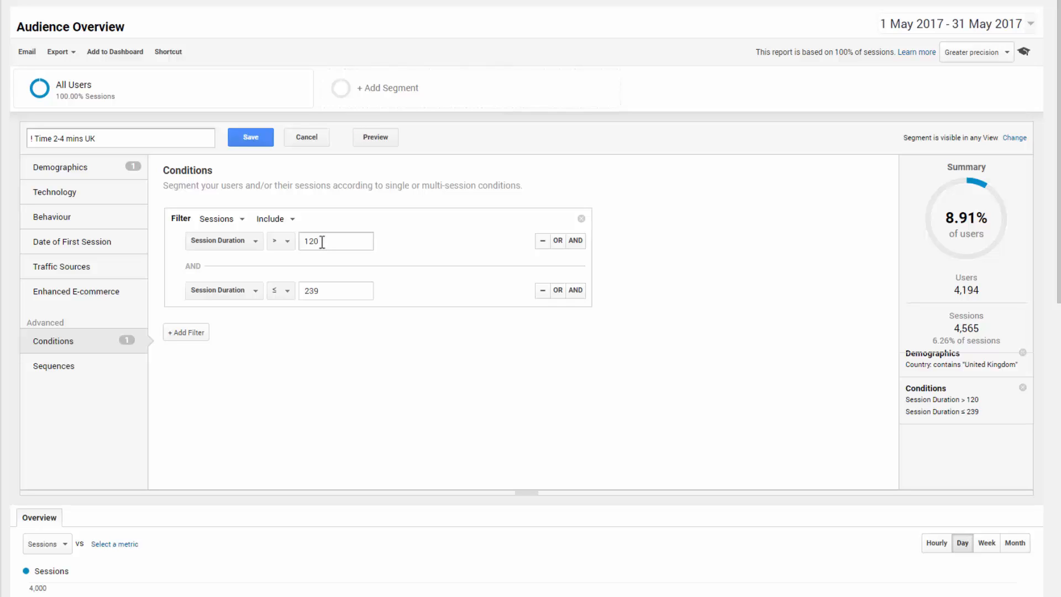
click(542, 291)
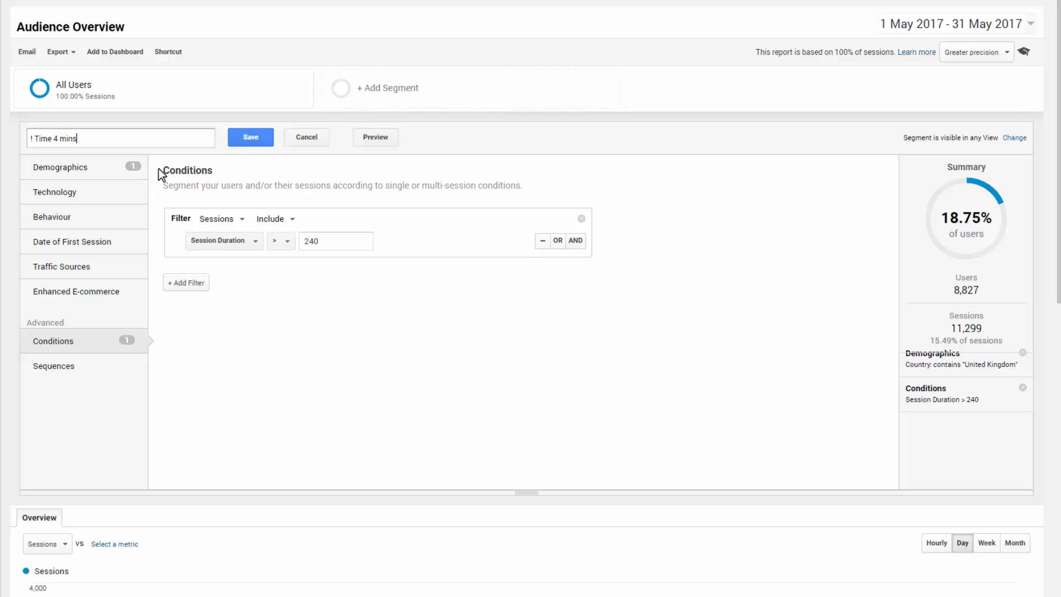
mouse_move(42, 165)
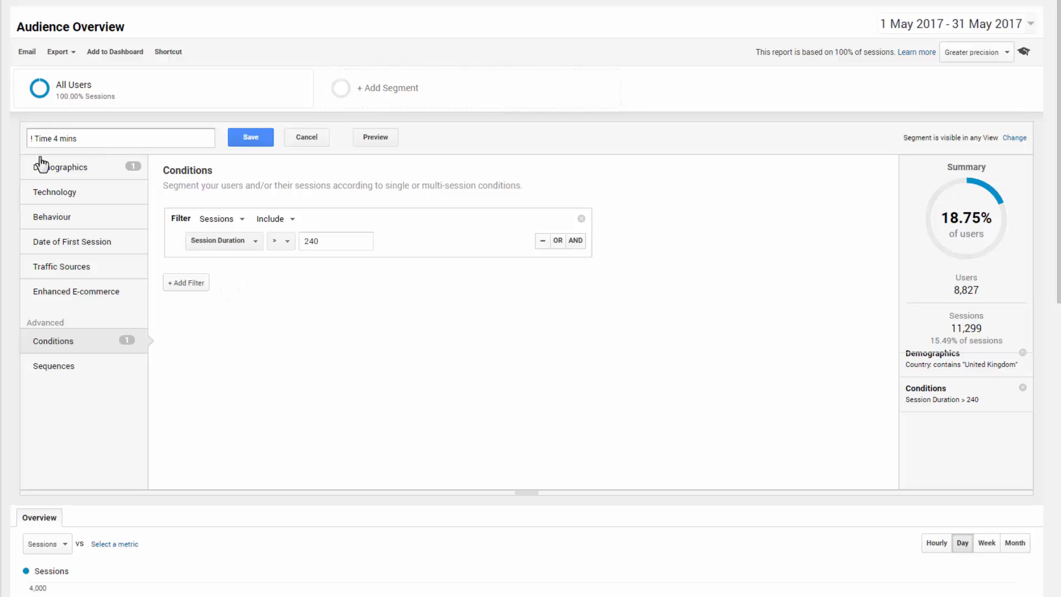
Check the '! Time 4 mins' Session Duration > 240 condition covering 18.75% of users
click(335, 241)
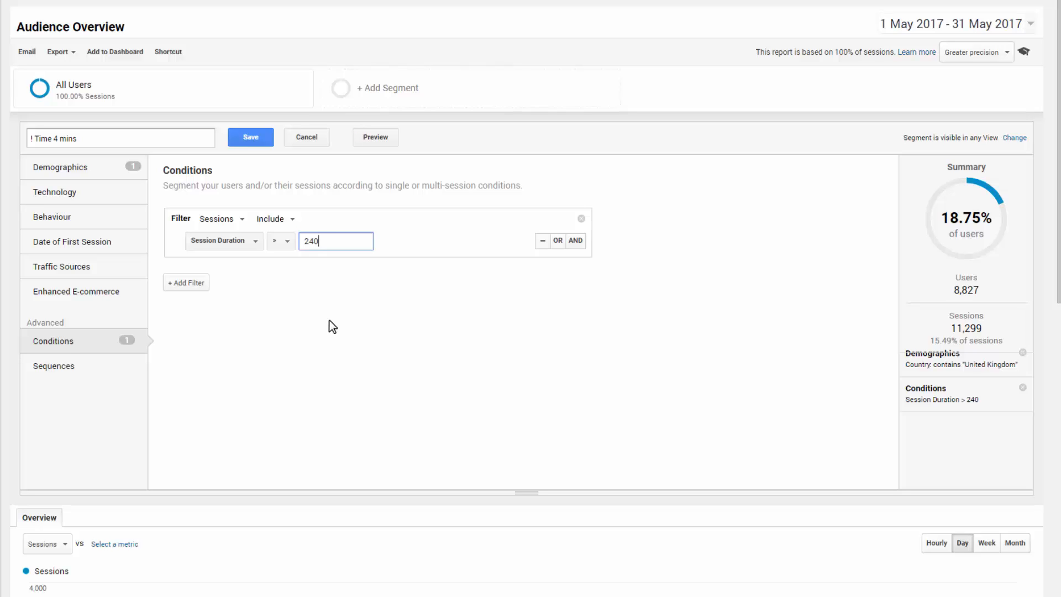
mouse_move(229, 134)
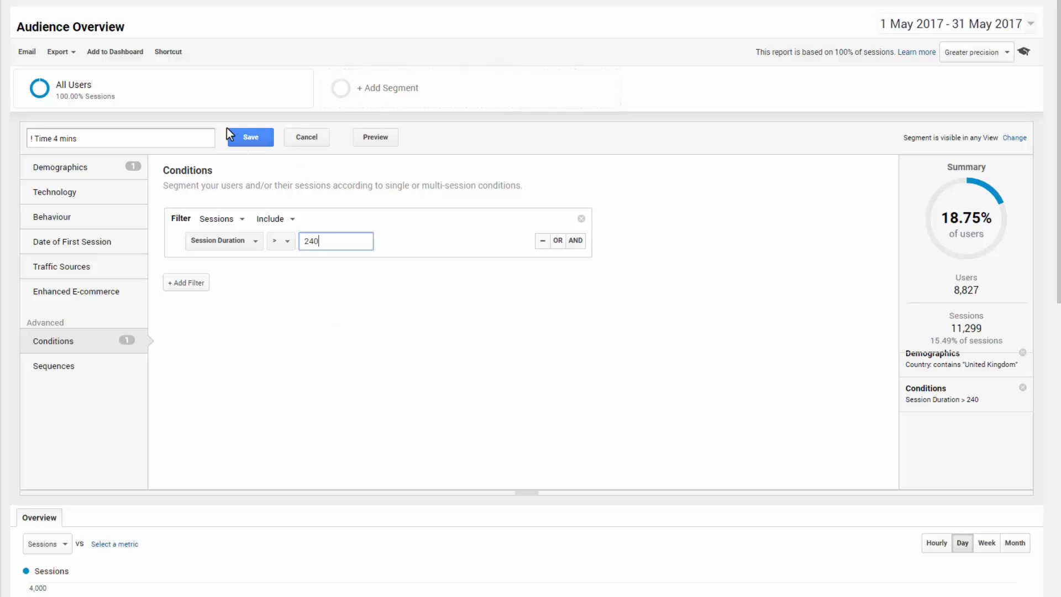
Discard the segment edits, then build an audience from '! Time > 0-2 mins UK'
click(305, 137)
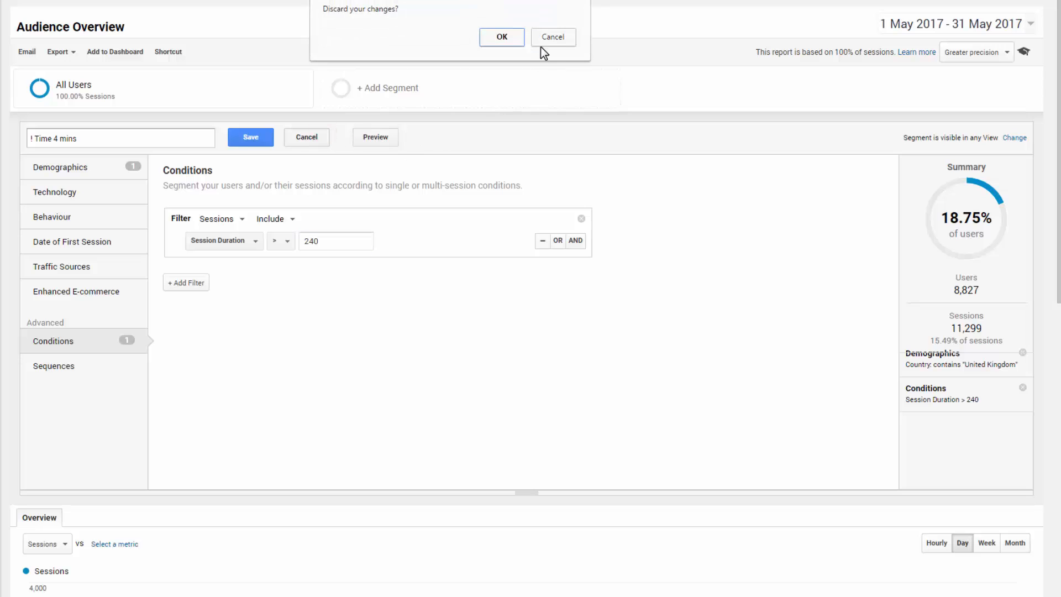
click(500, 37)
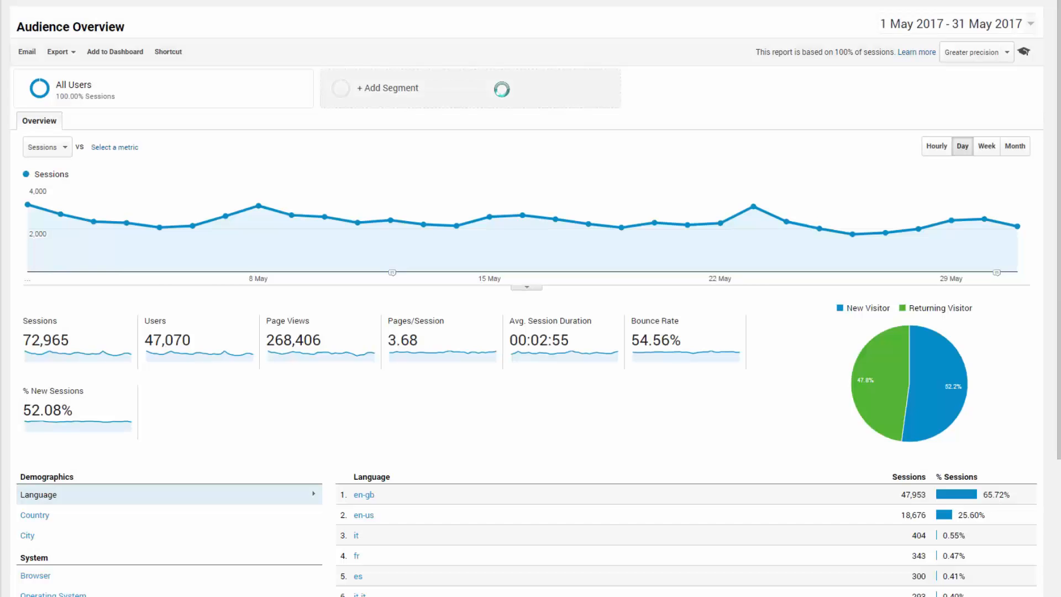
click(387, 87)
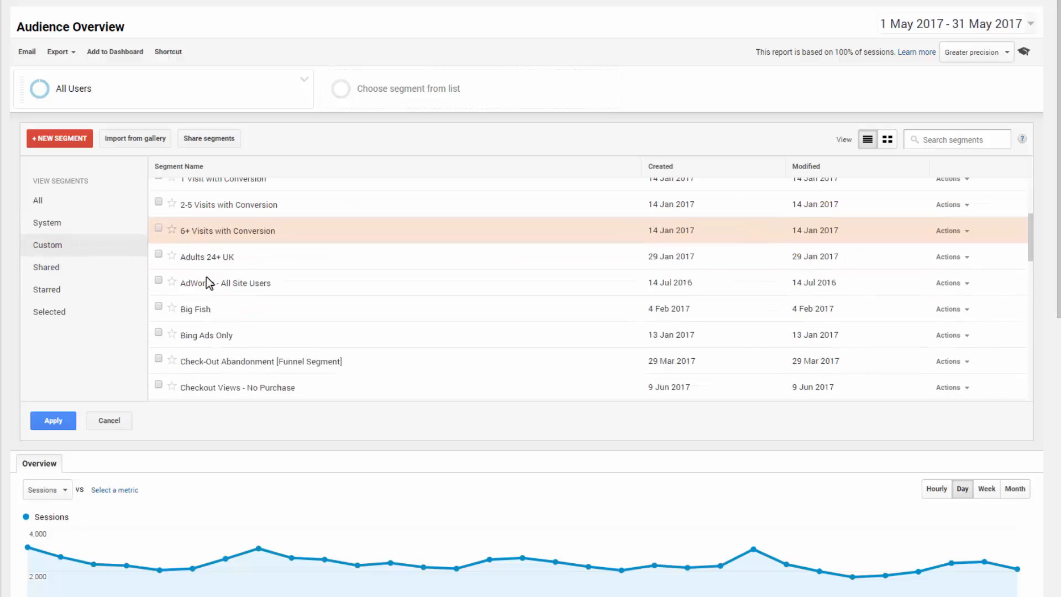
scroll(up, 3)
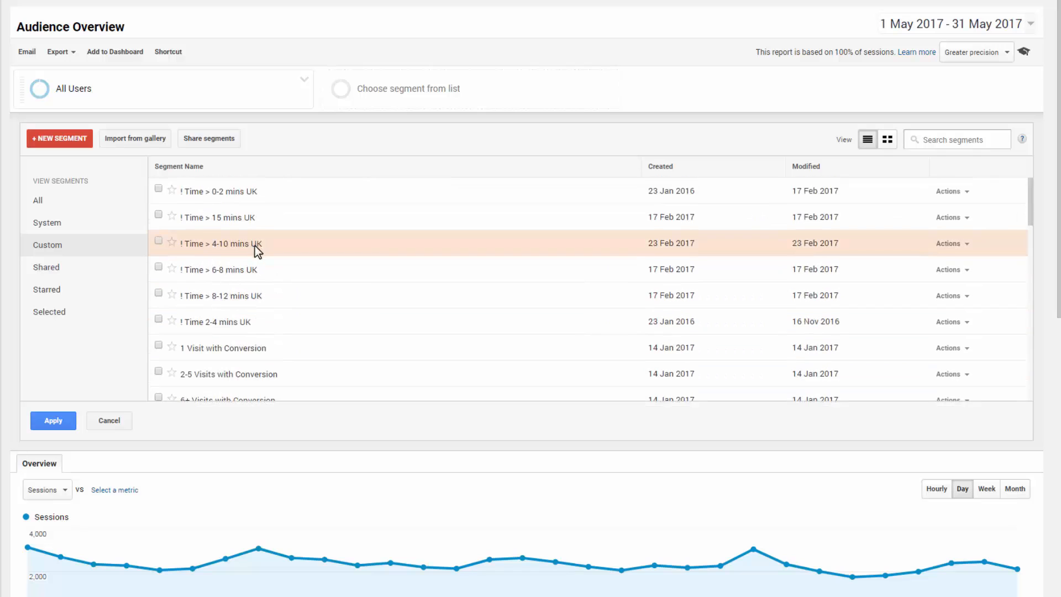
mouse_move(465, 198)
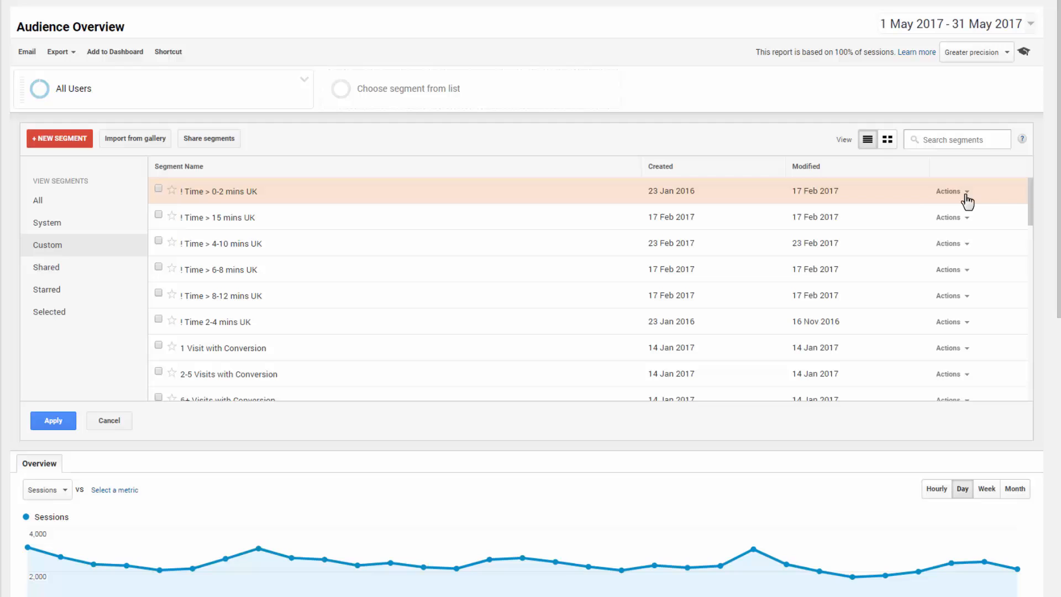
click(950, 191)
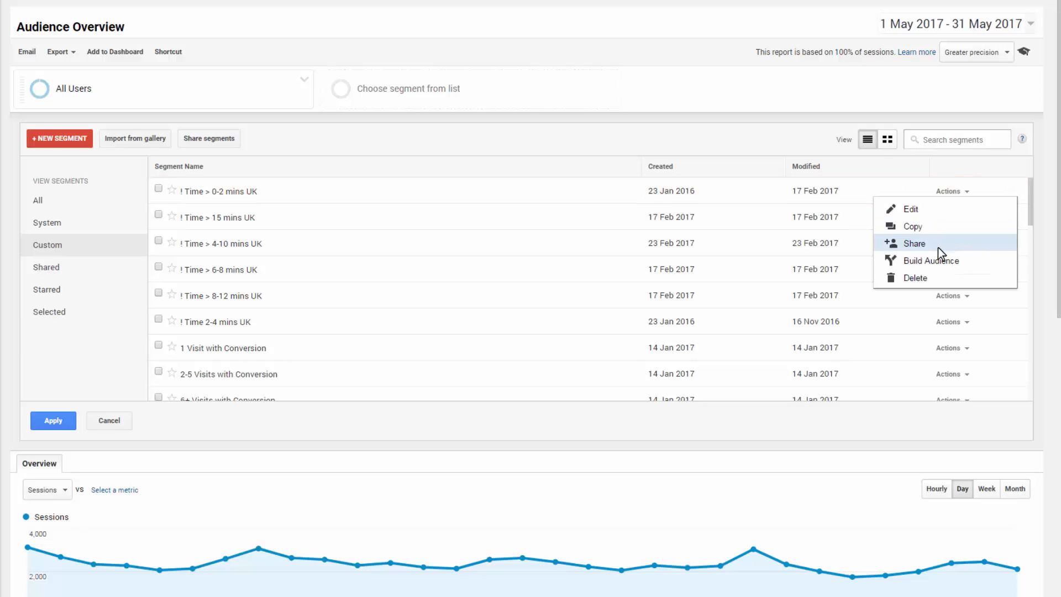
click(914, 244)
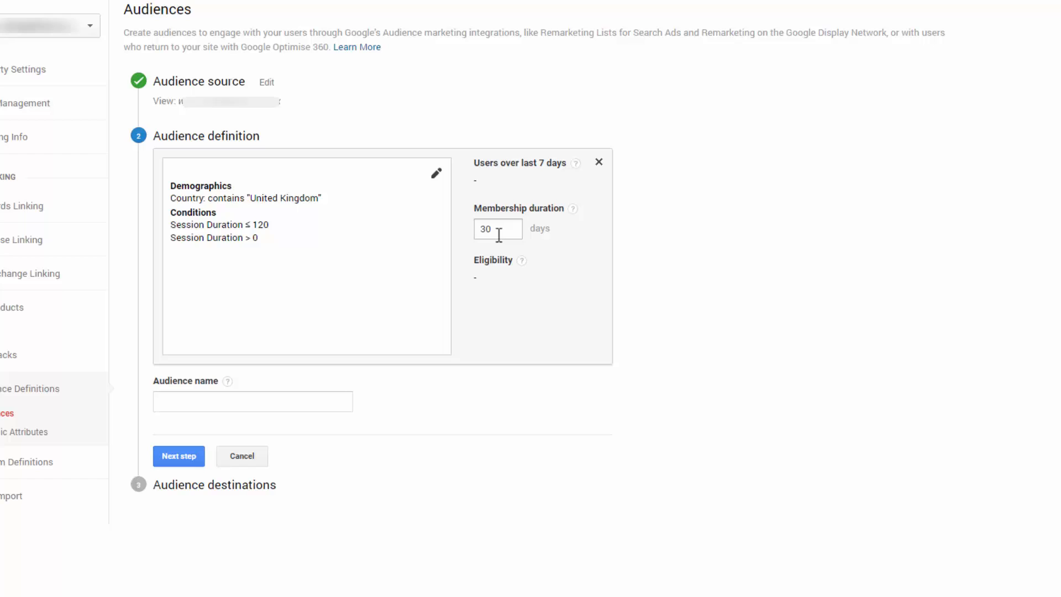
mouse_move(514, 230)
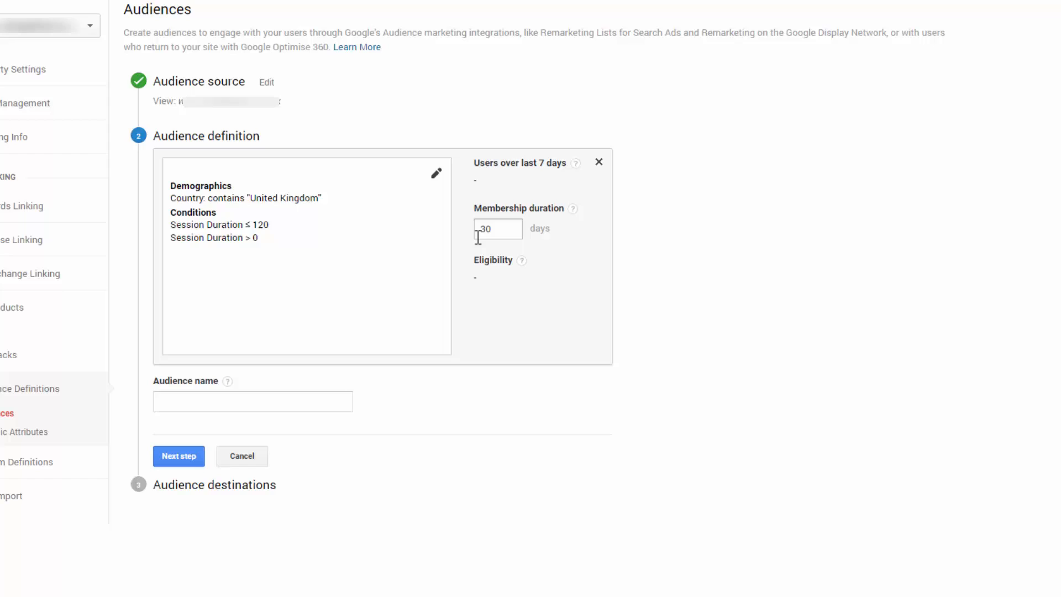
Name the audience '2 mins', keep the 30-day membership, and continue to destinations
click(252, 401)
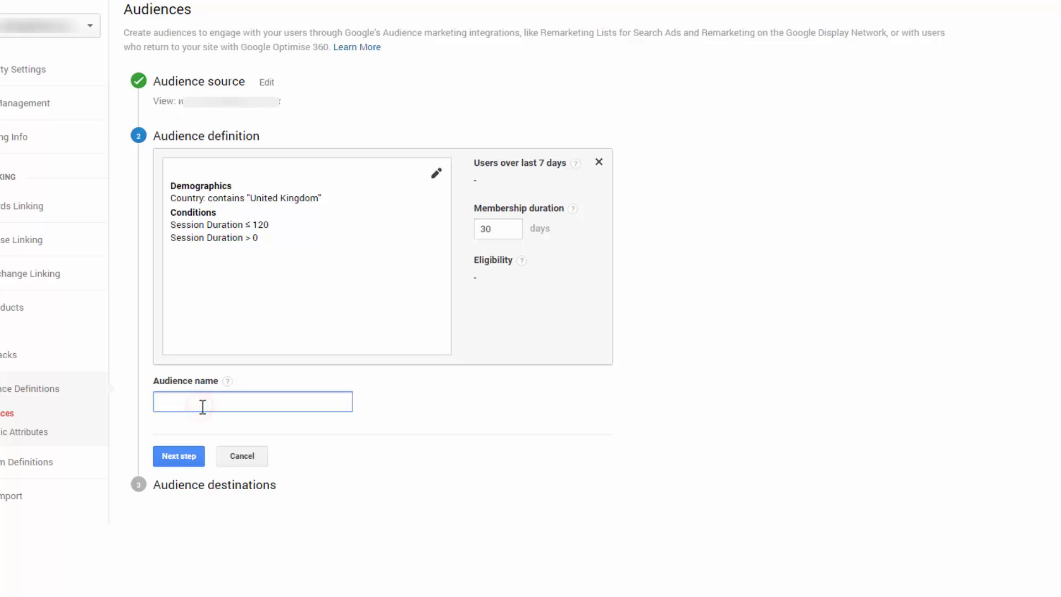
text(2 mins)
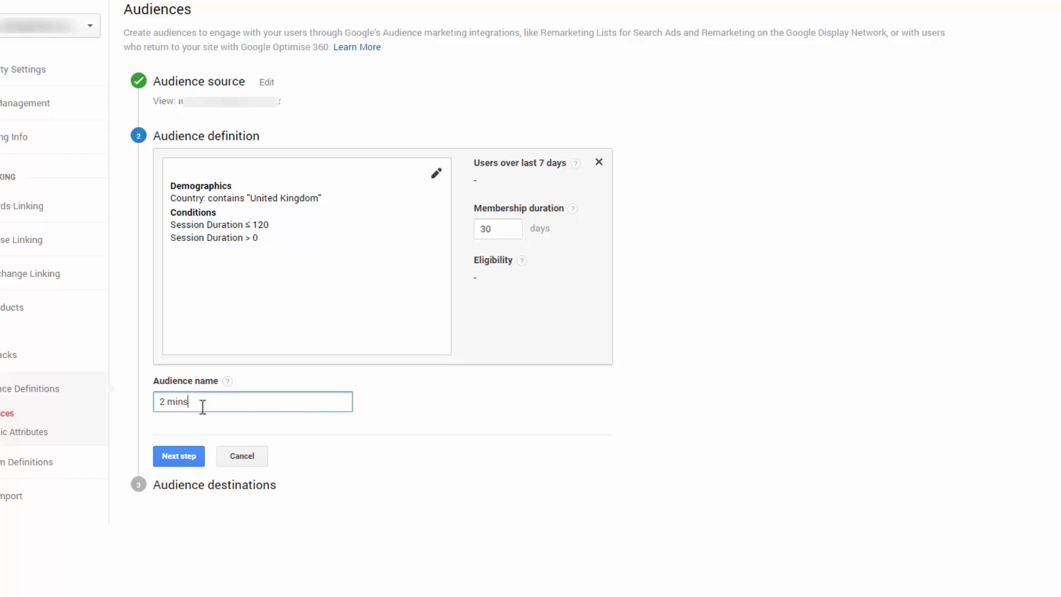
mouse_move(147, 387)
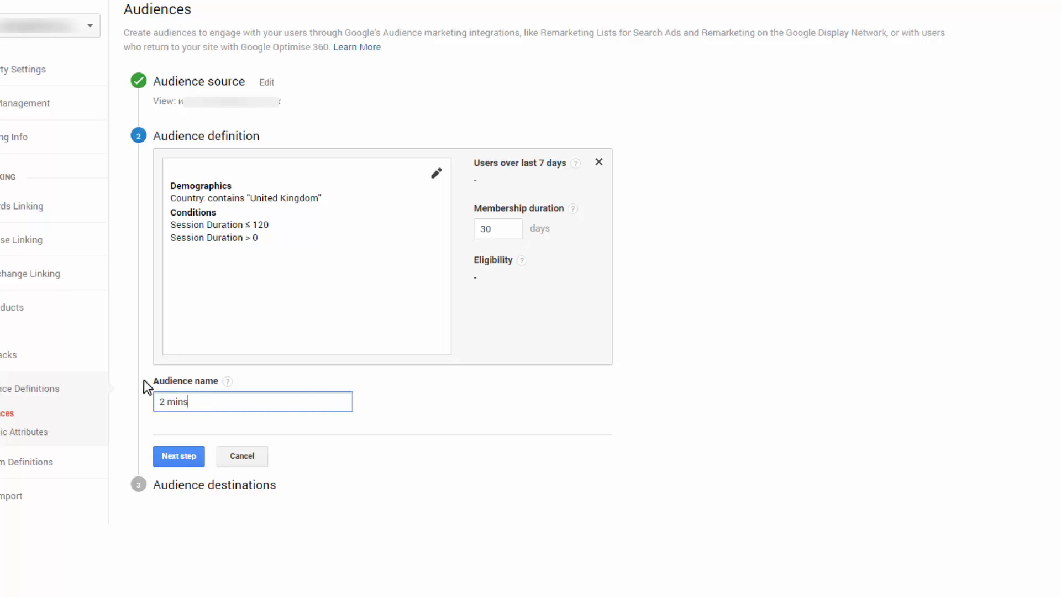
mouse_move(232, 191)
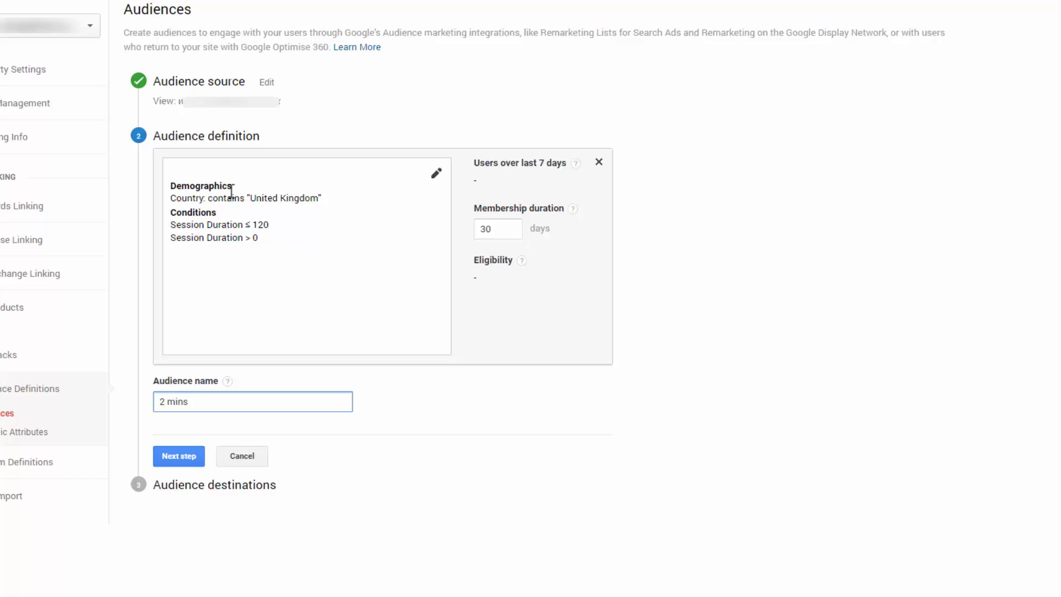
mouse_move(268, 210)
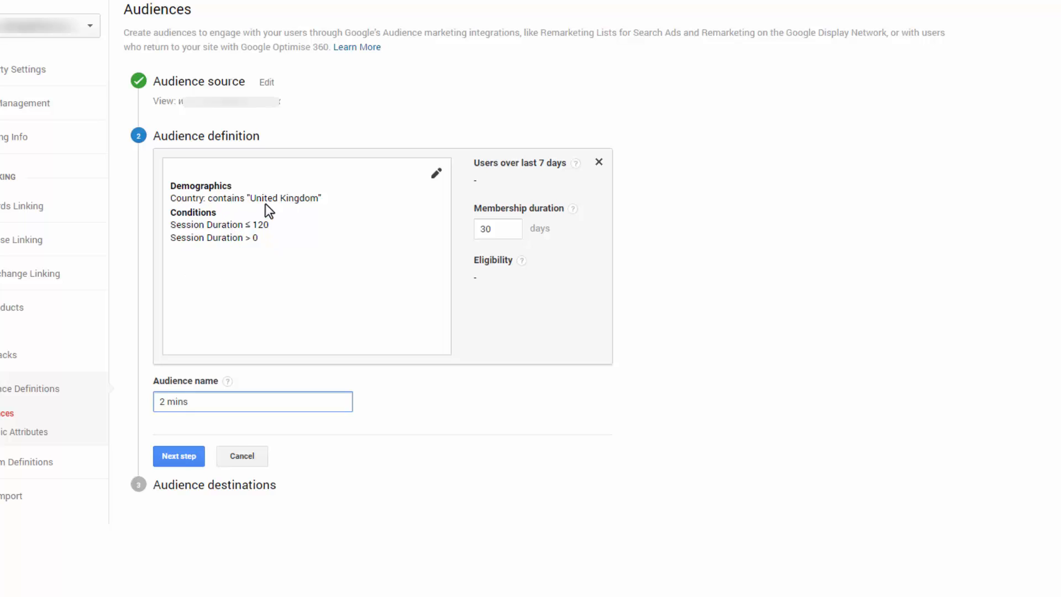
click(178, 455)
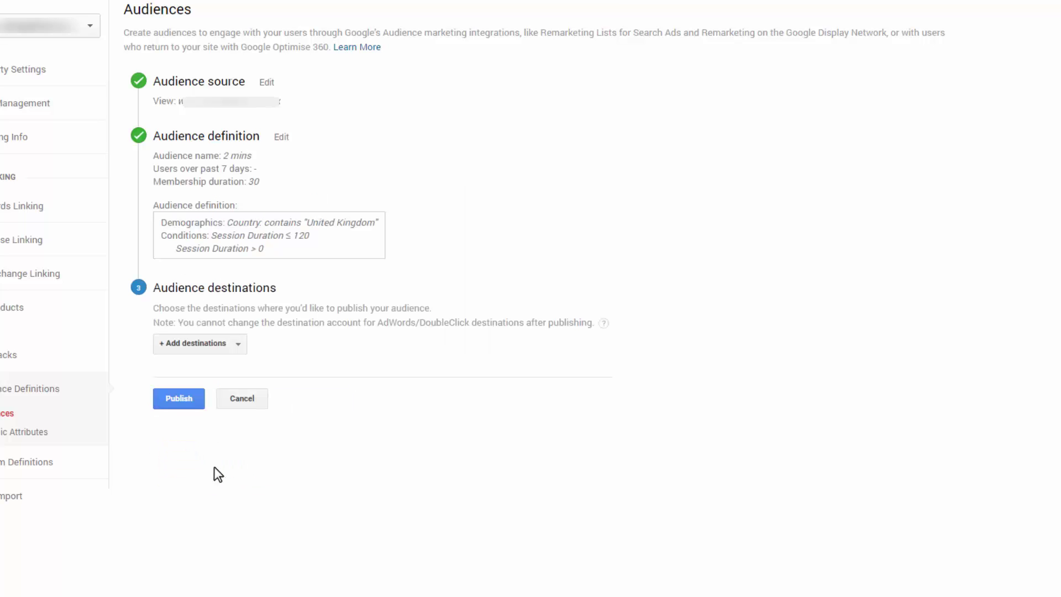
mouse_move(218, 351)
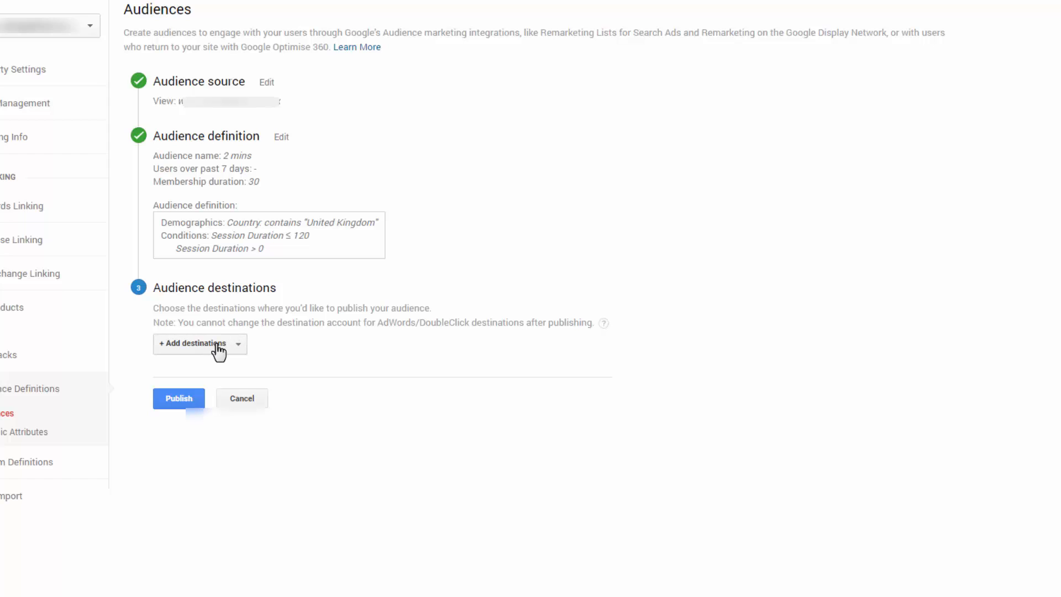
Add the linked AdWords account as the '2 mins' audience destination
click(199, 344)
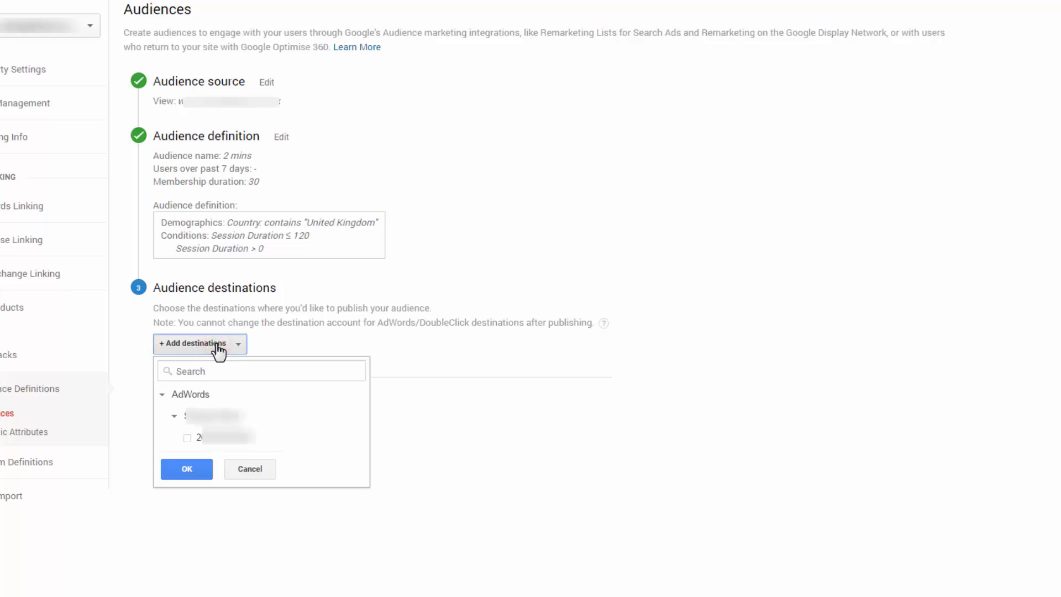
click(187, 438)
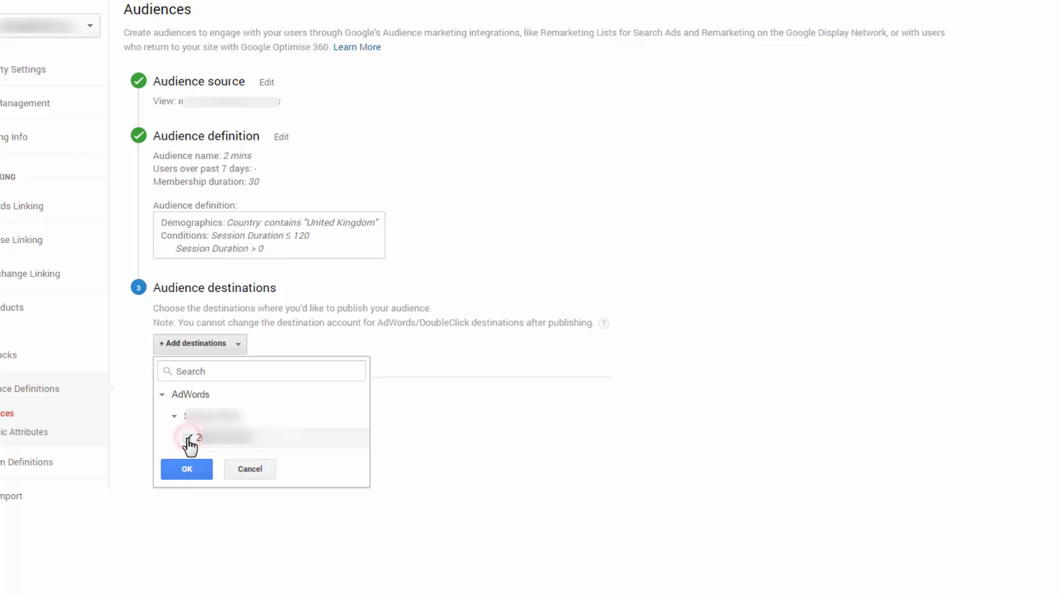
click(188, 437)
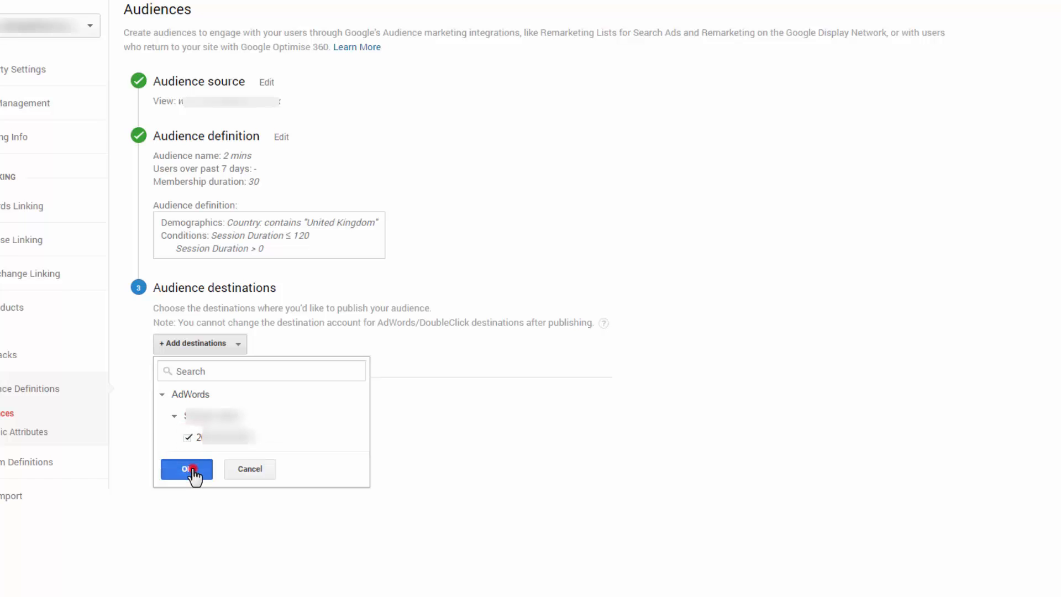
click(186, 468)
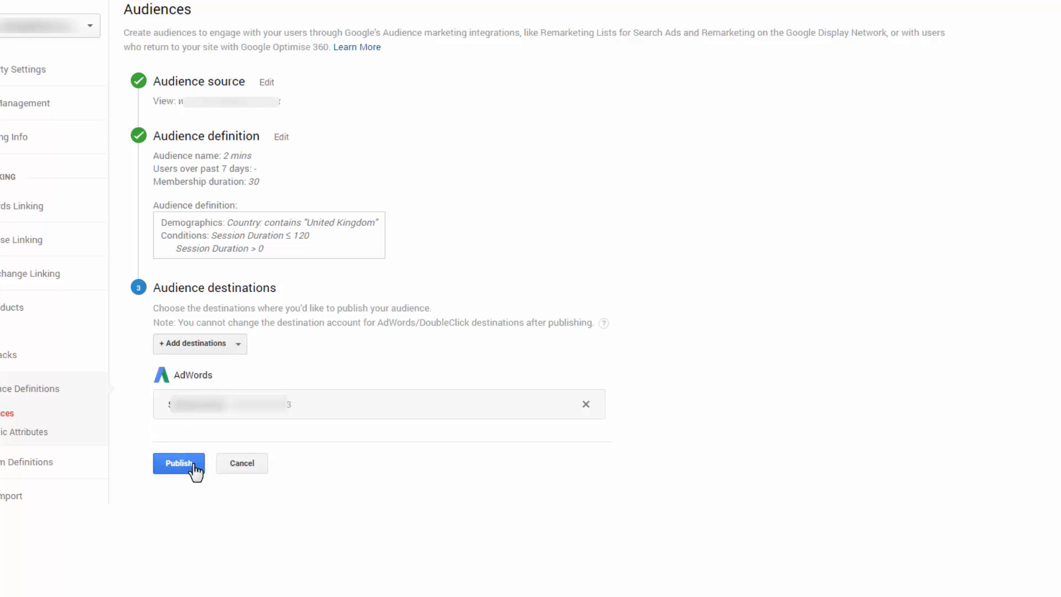
mouse_move(233, 442)
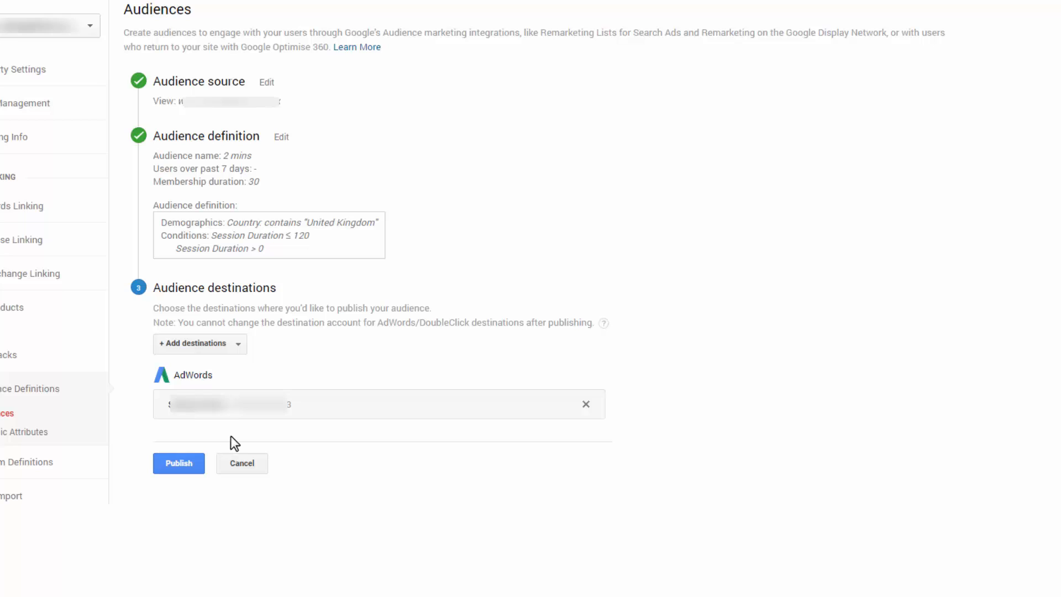